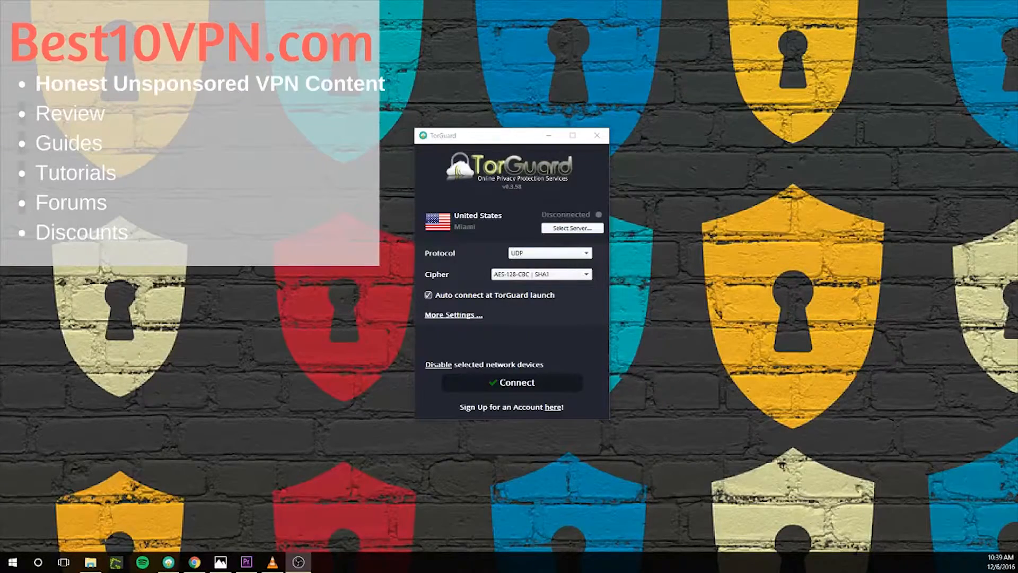
- Move the TorGuard window and open More Settings on the Network page
{"action": "left_click_drag", "start_coordinate": [512, 135], "coordinate": [669, 36]}
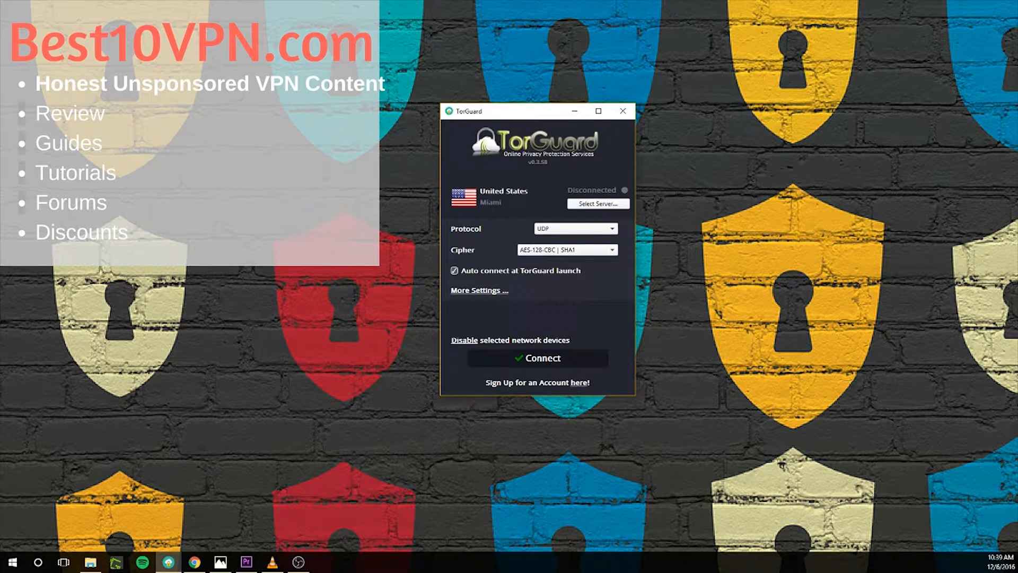
{"action": "left_click", "coordinate": [478, 290]}
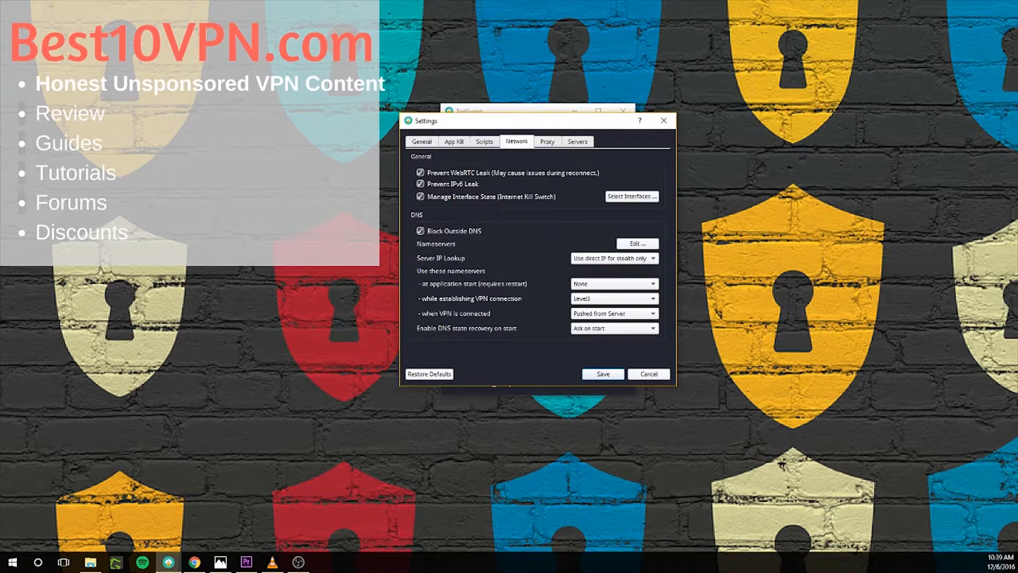
- Review the App Kill list for qbittorrent.exe, trying the process field and Select picker
{"action": "left_click", "coordinate": [453, 141]}
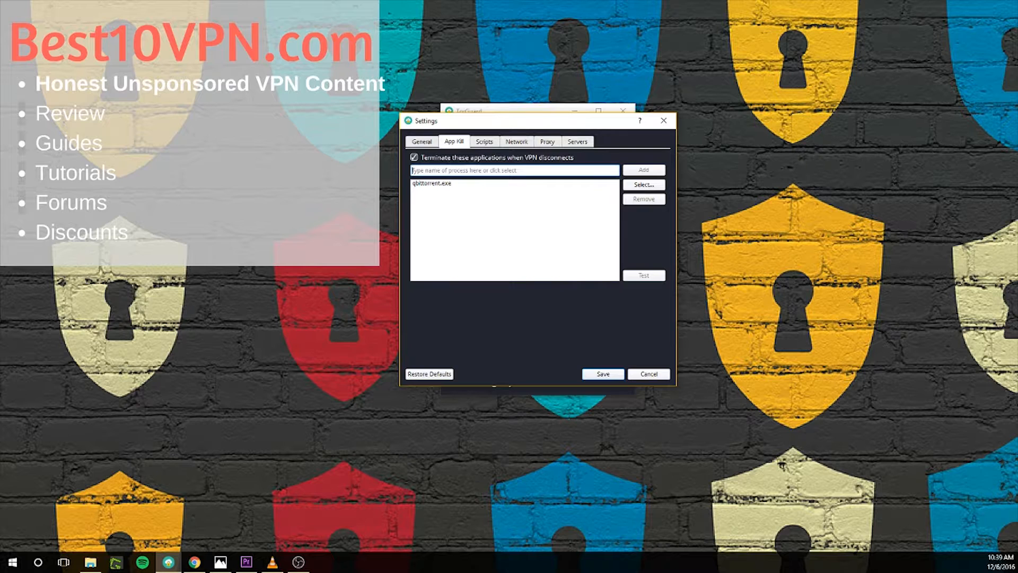
{"action": "type", "text": "dsfosdfodfk"}
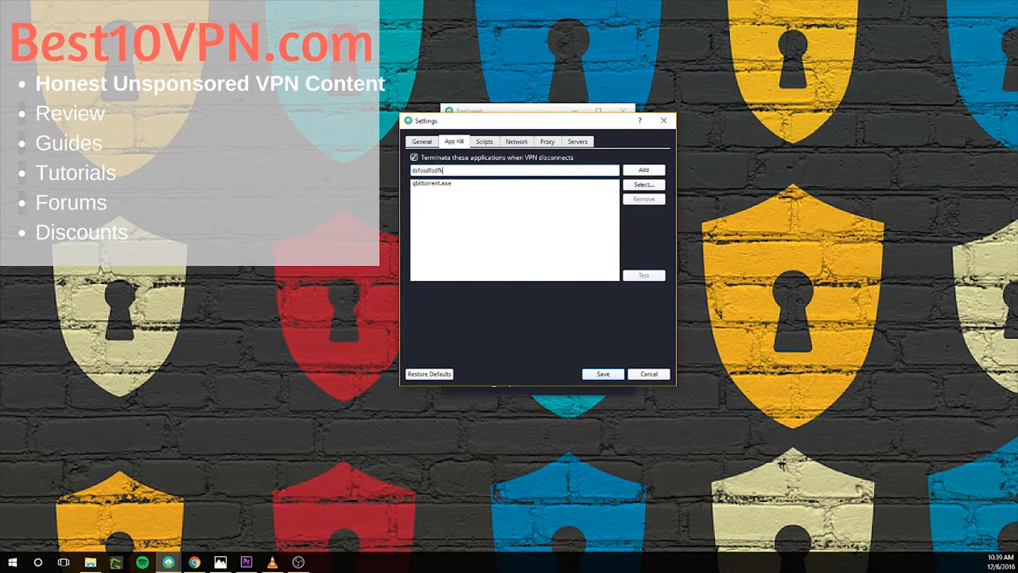
{"action": "left_click", "coordinate": [643, 185]}
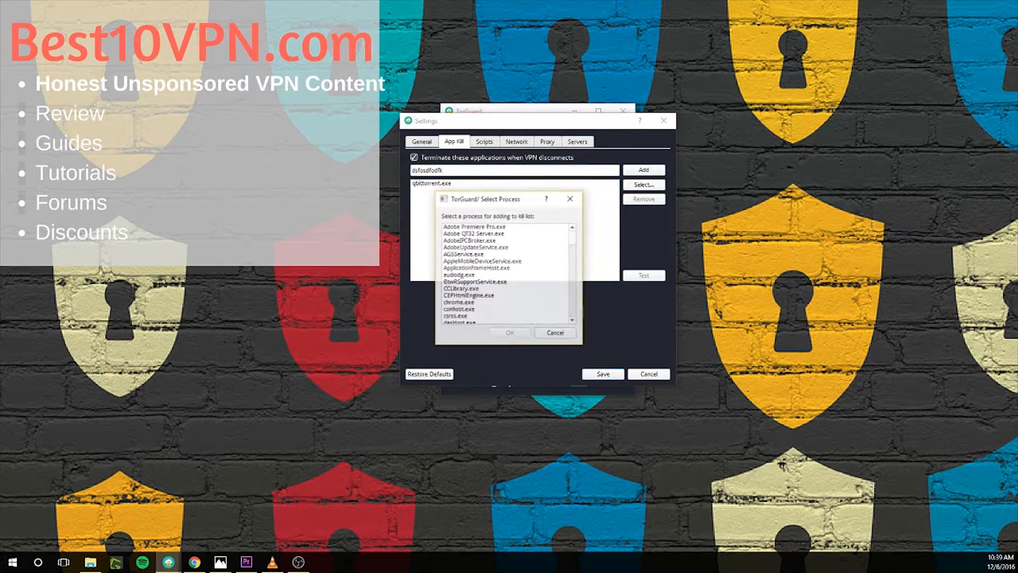
{"action": "left_click", "coordinate": [555, 332]}
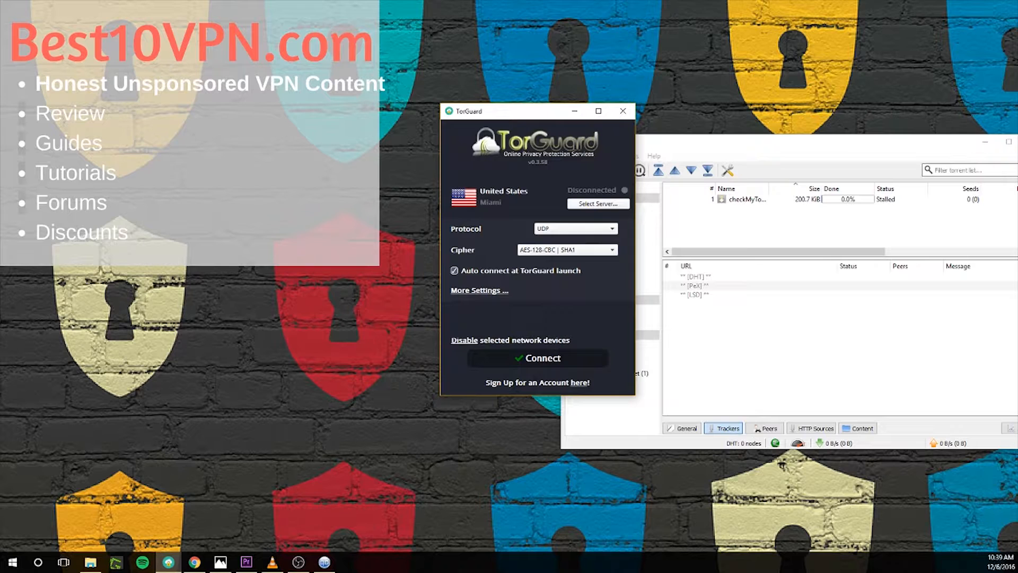
- Connect TorGuard, then disconnect so the app kill closes qBittorrent
{"action": "left_click", "coordinate": [538, 358]}
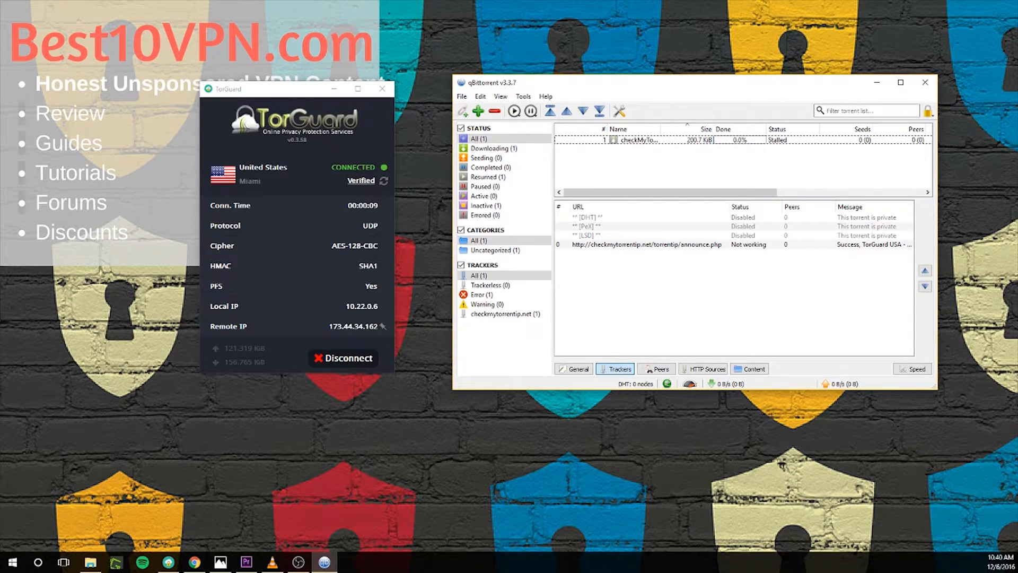
{"action": "left_click", "coordinate": [342, 358]}
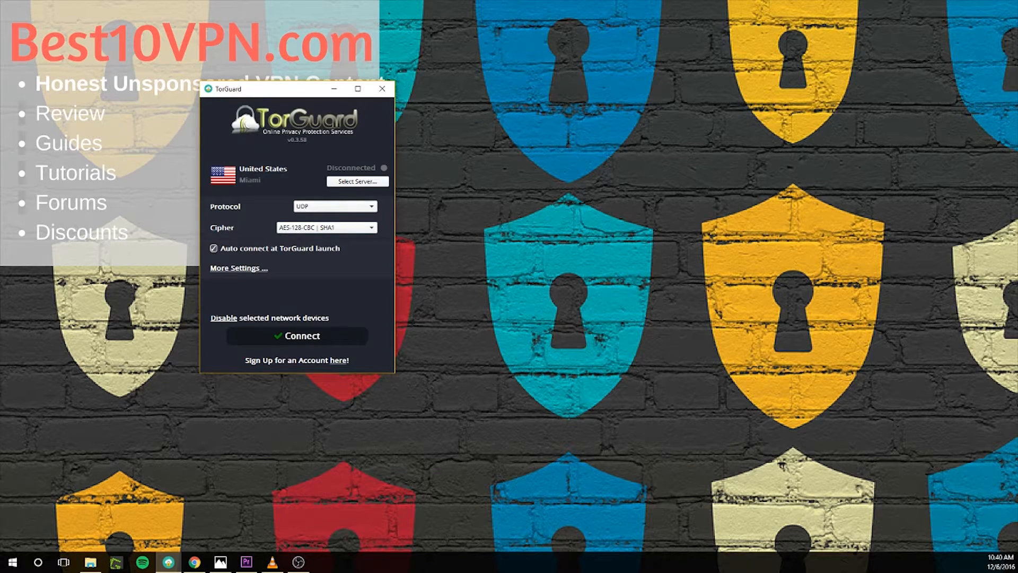
- Open the Network settings and its kill-switch interface selector
{"action": "left_click", "coordinate": [239, 268]}
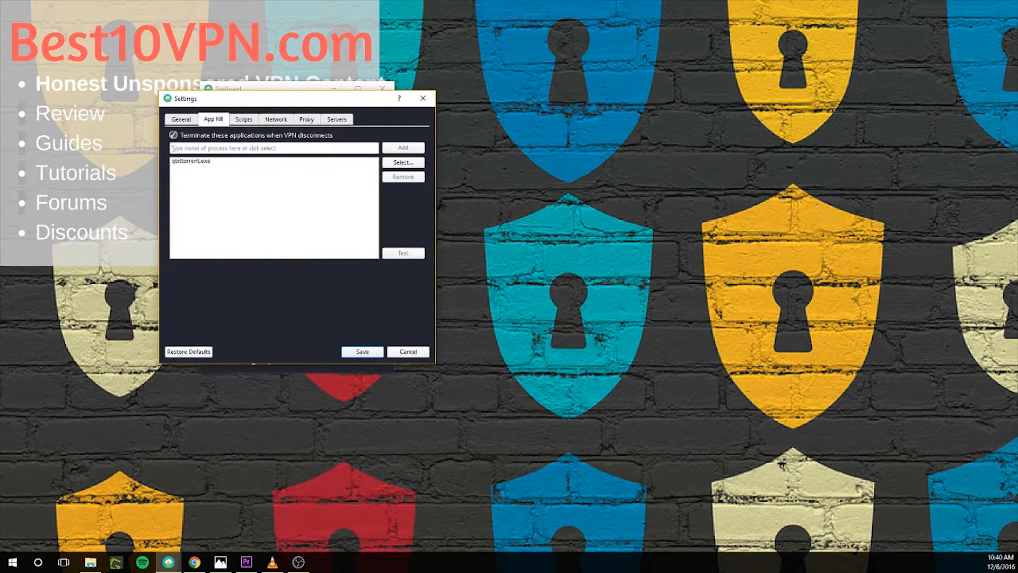
{"action": "left_click", "coordinate": [277, 119]}
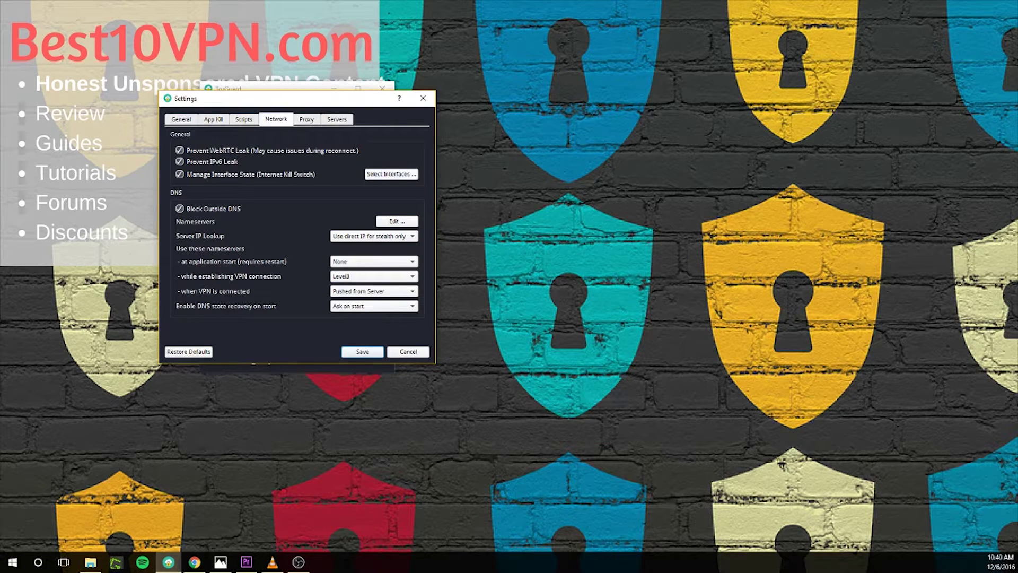
{"action": "left_click", "coordinate": [390, 174]}
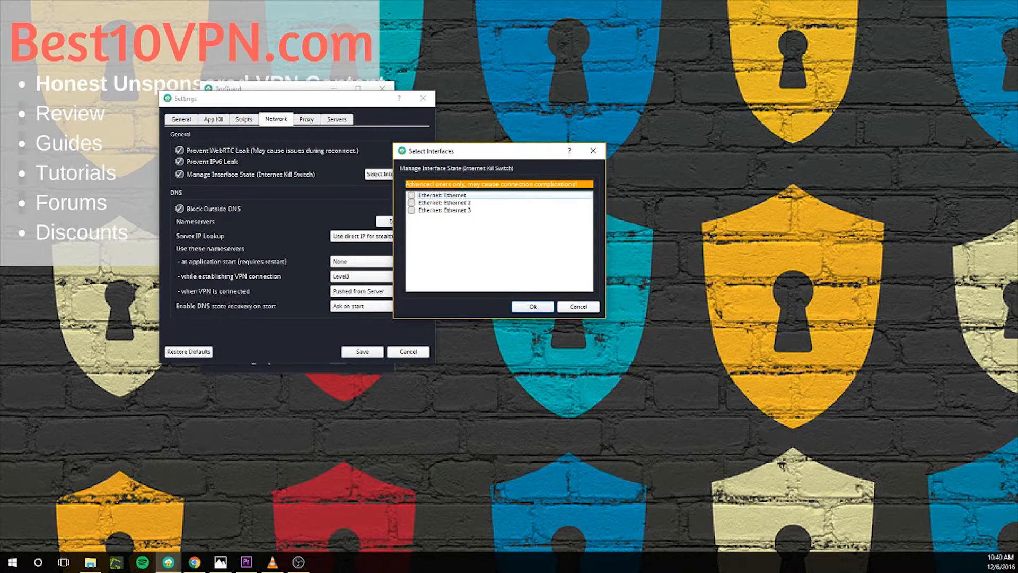
{"action": "mouse_move", "coordinate": [593, 151]}
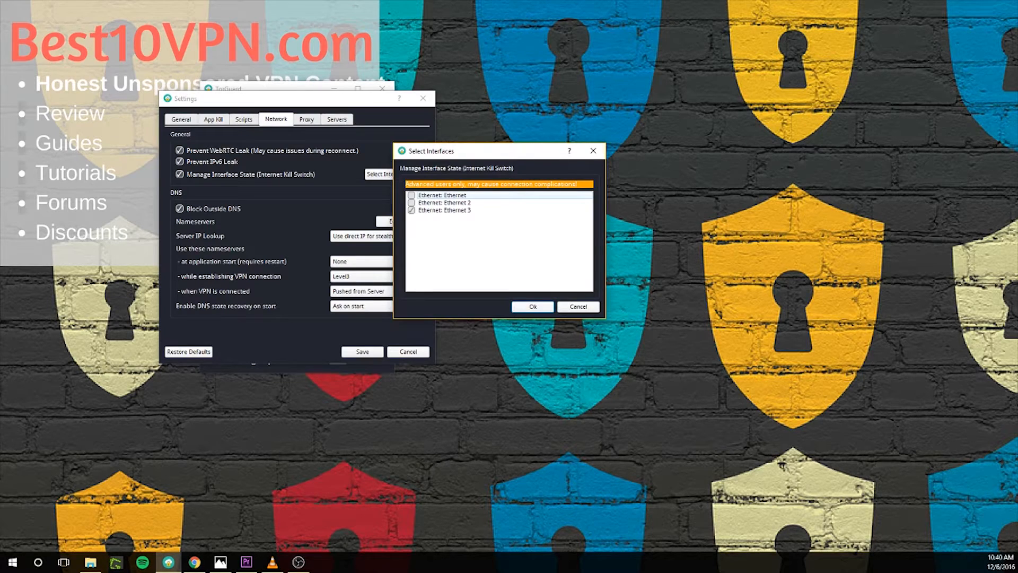
- Confirm Ethernet 3 for the kill switch and save the settings
{"action": "left_click", "coordinate": [578, 306]}
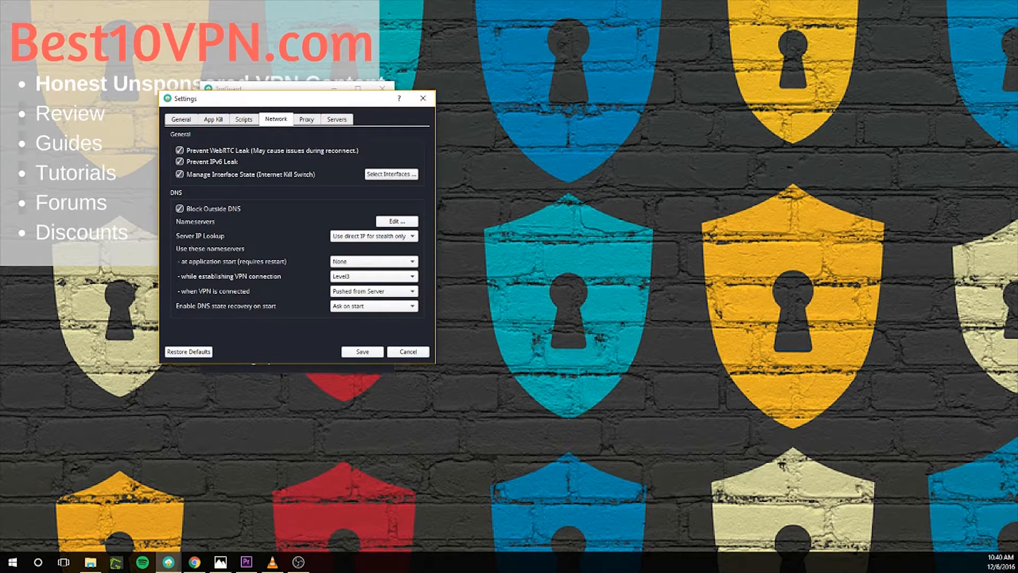
{"action": "left_click_drag", "start_coordinate": [295, 98], "coordinate": [507, 143]}
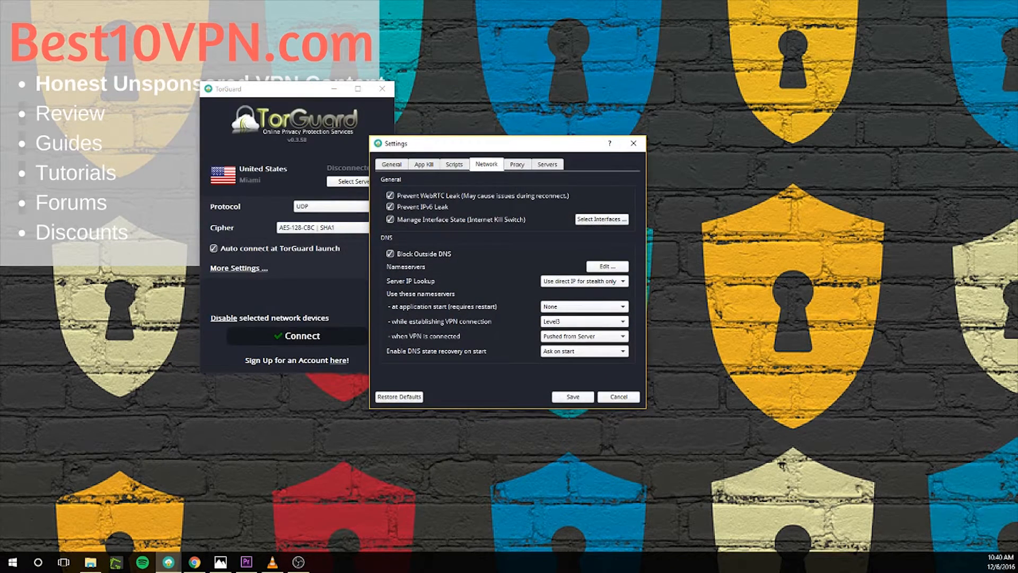
{"action": "left_click", "coordinate": [619, 396]}
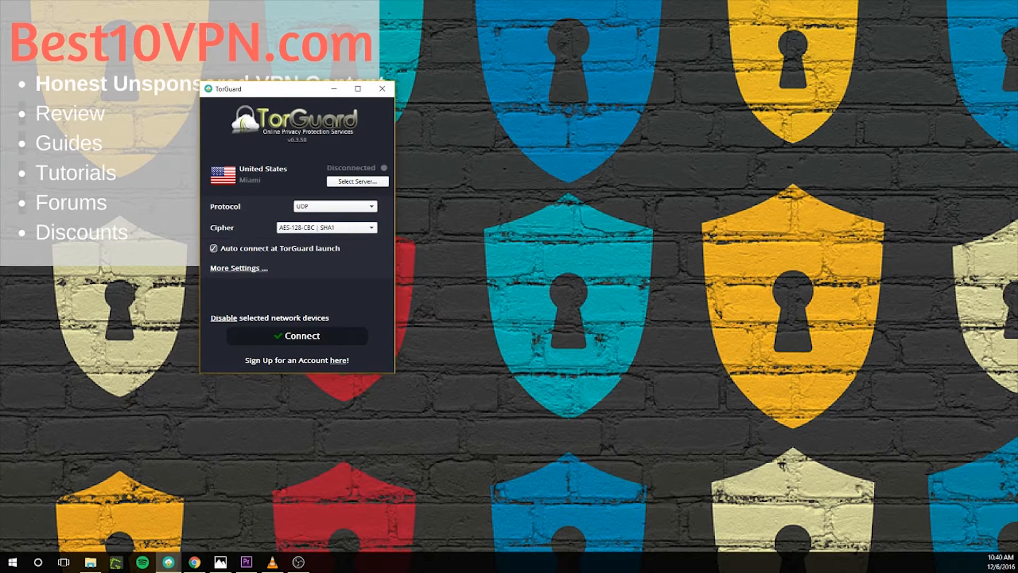